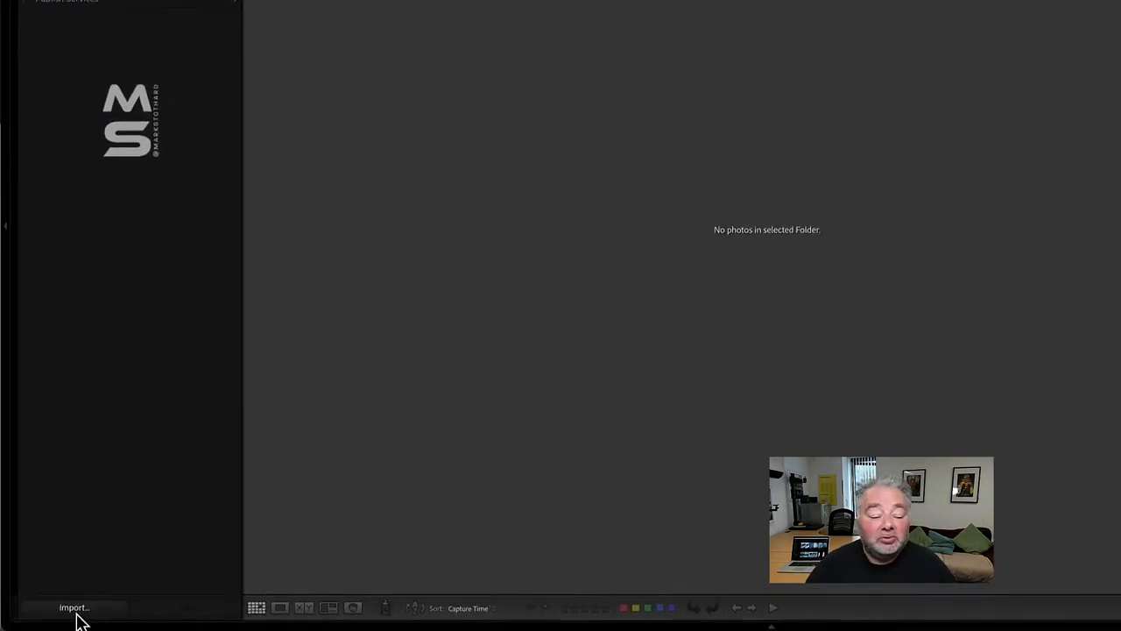
Step: Start a new import from the Library module
left_click(74, 606)
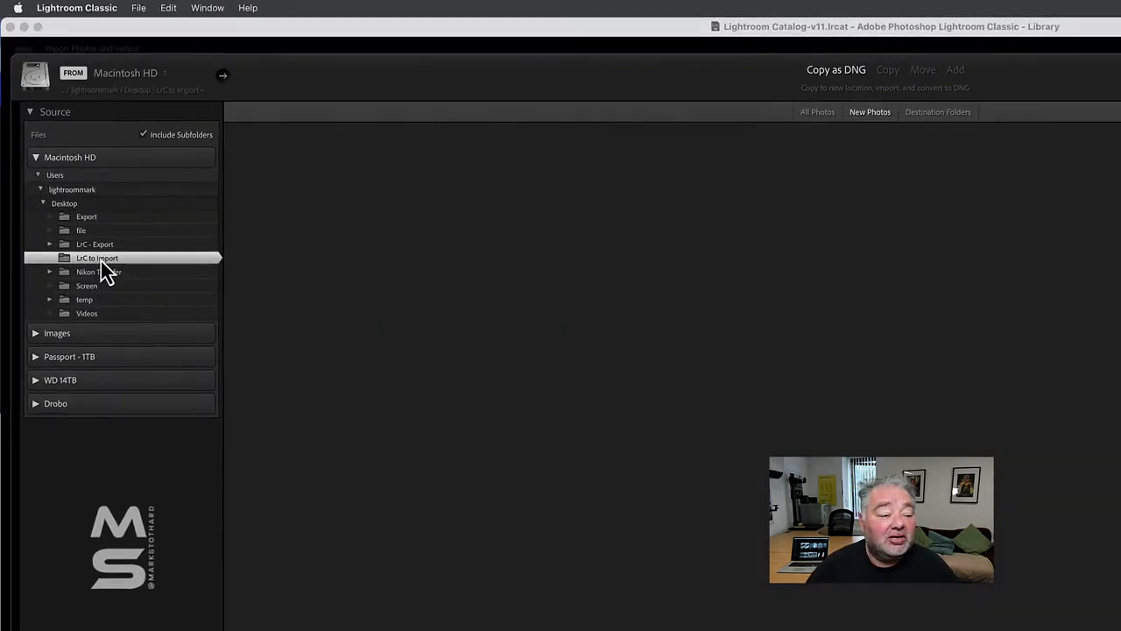
Step: Select the LrC to Import folder as source, showing the five Highland cattle photos
left_click(96, 258)
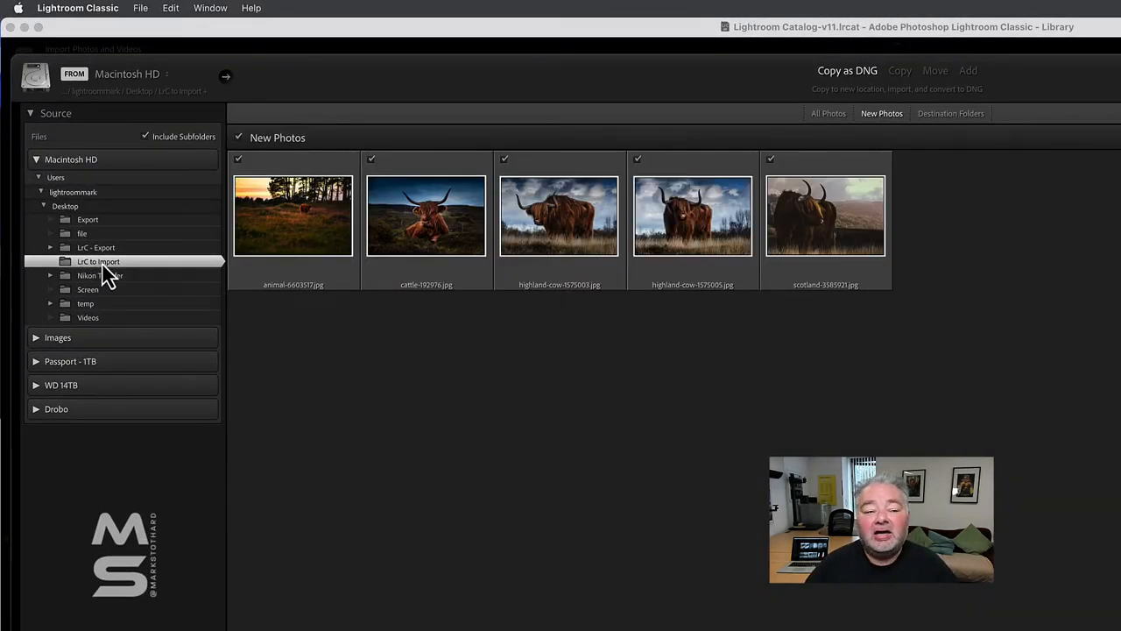
mouse_move(98, 261)
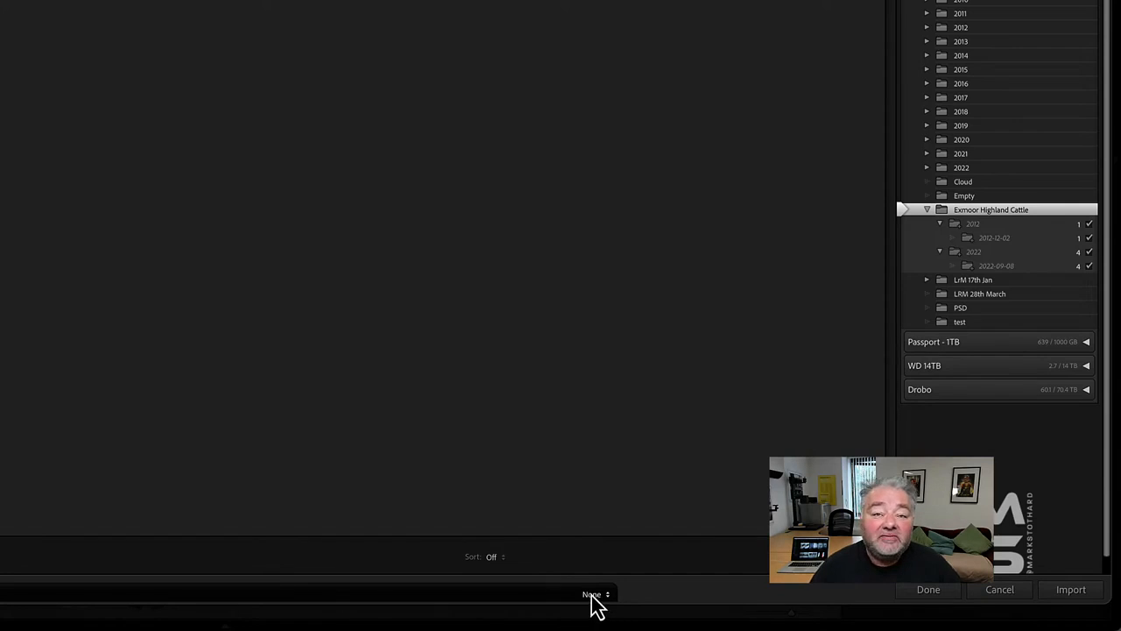
Step: Expand the File Handling panel in the import dialog
left_click(594, 594)
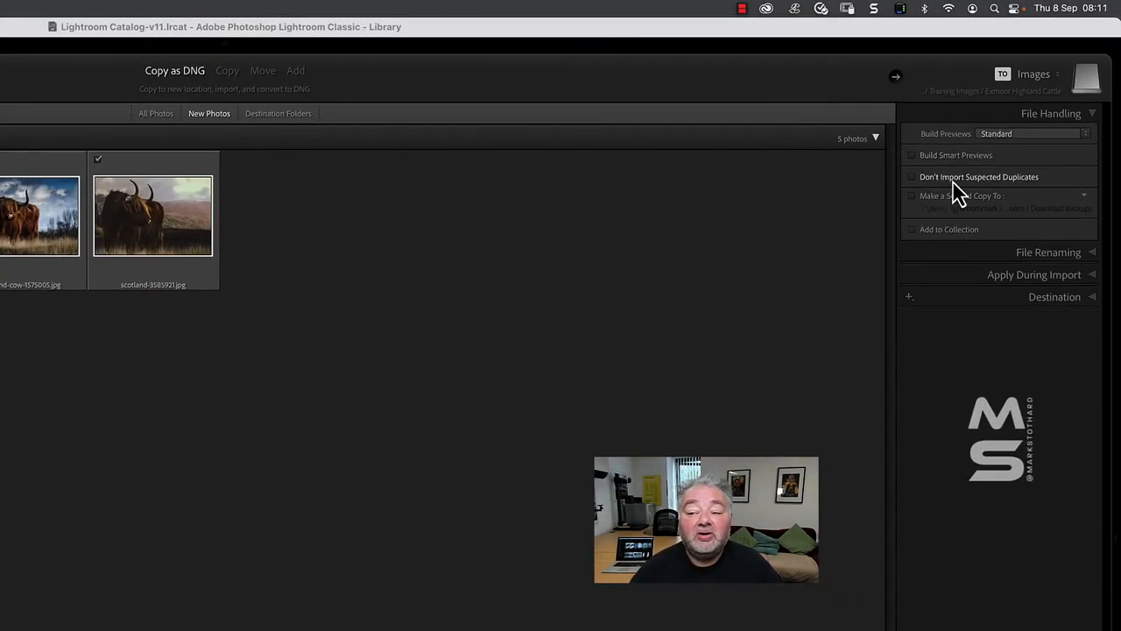
Step: Enable Don't Import Suspected Duplicates and collapse File Handling
left_click(911, 176)
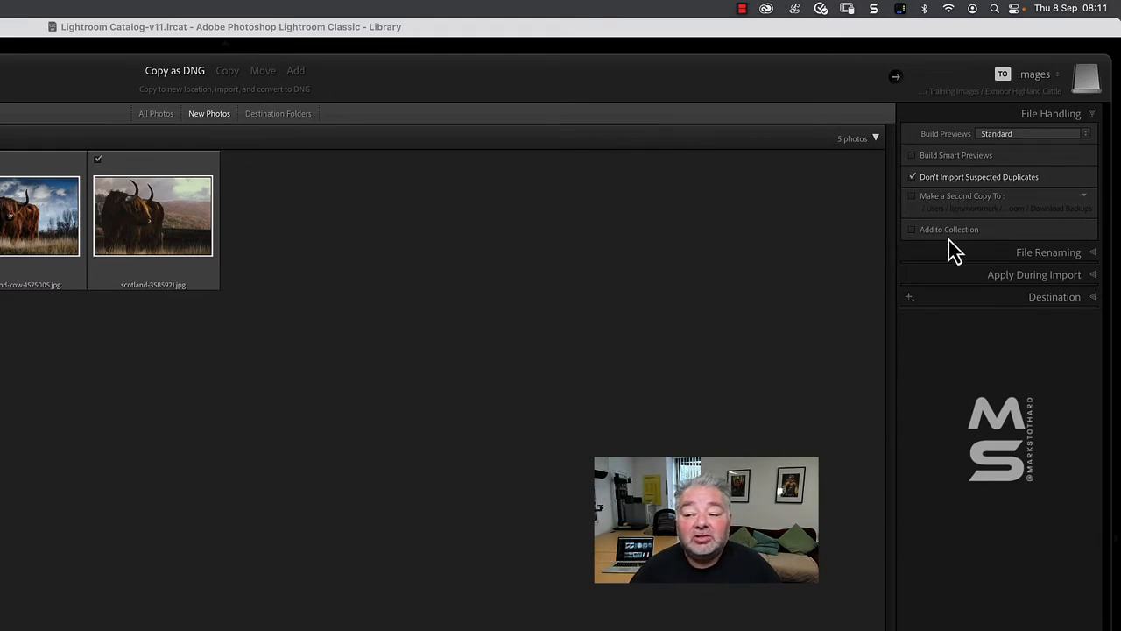
mouse_move(1052, 121)
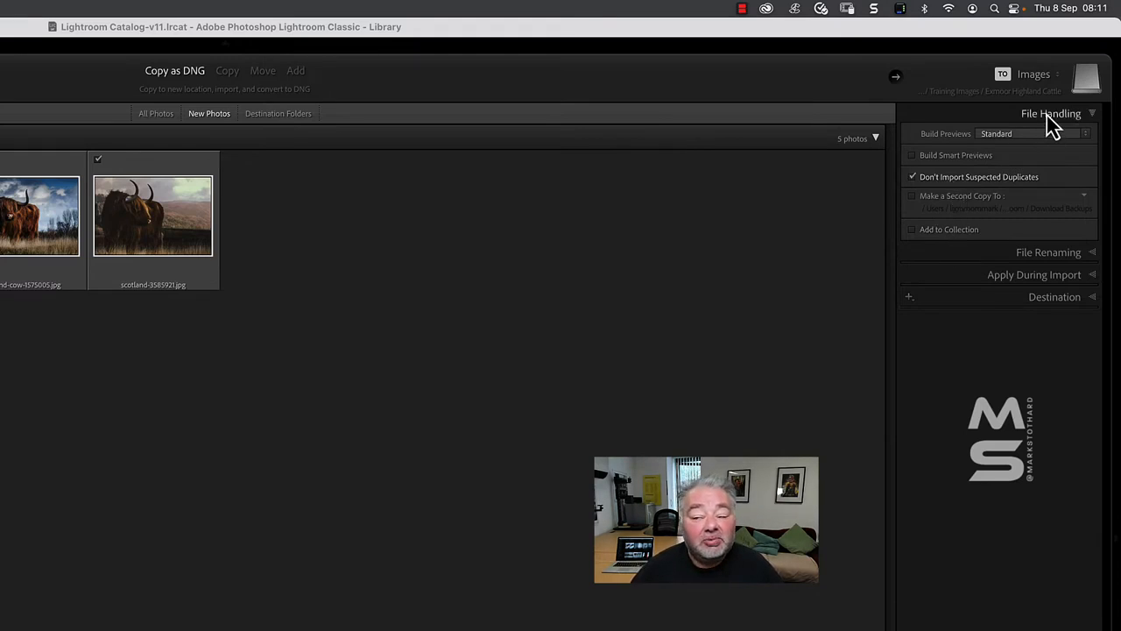
left_click(1051, 112)
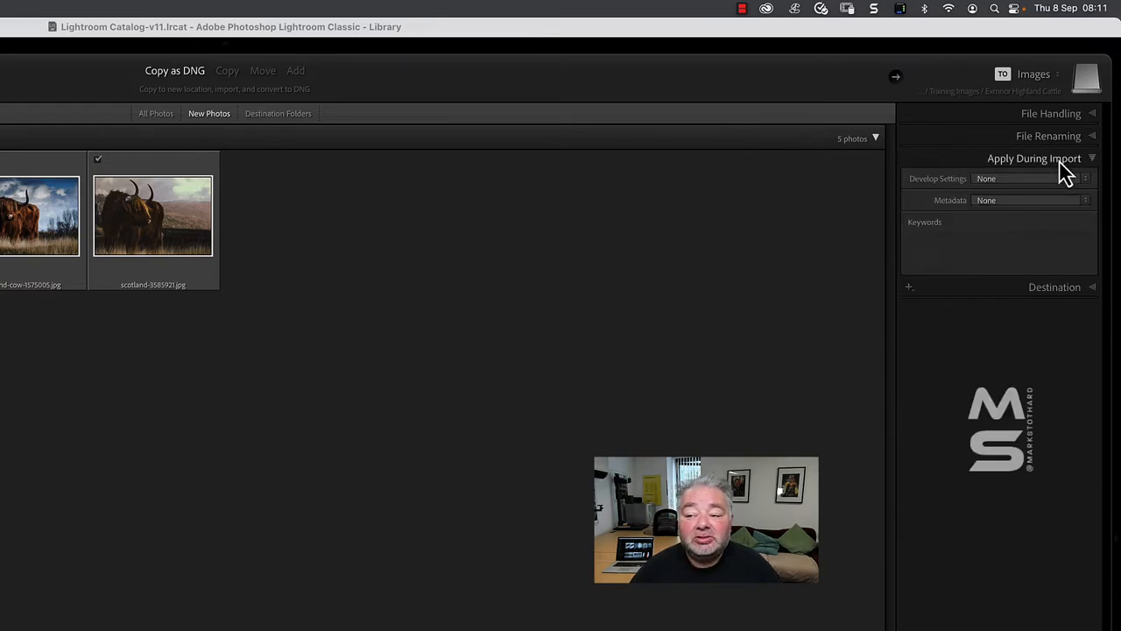
mouse_move(963, 214)
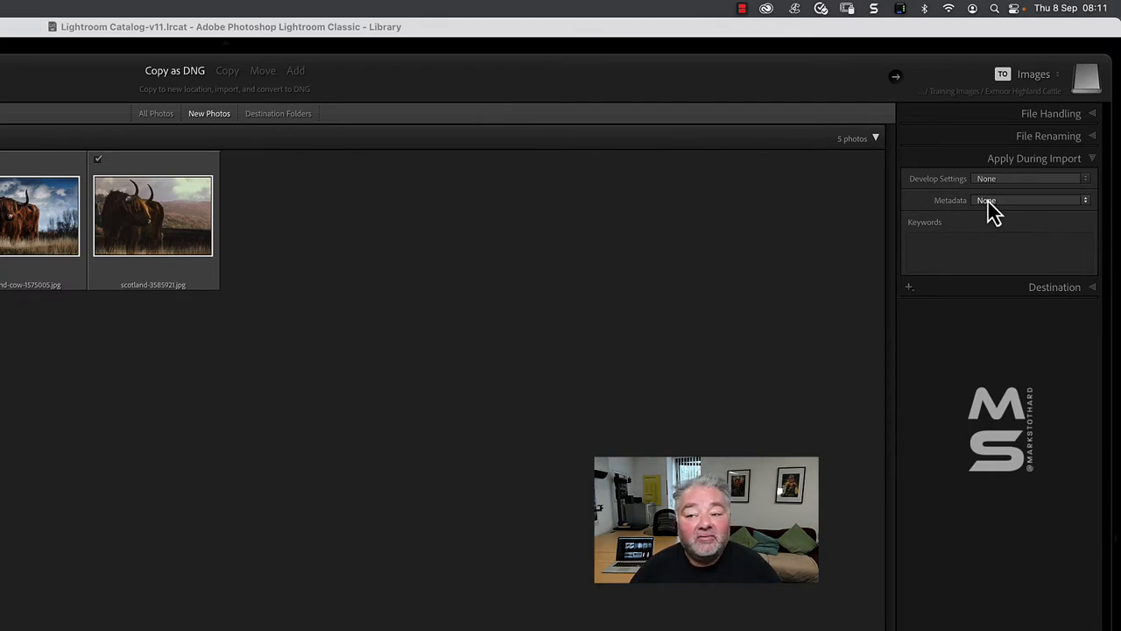
Step: Set the import Metadata preset to MSPY - Highland Cattle
left_click(1030, 200)
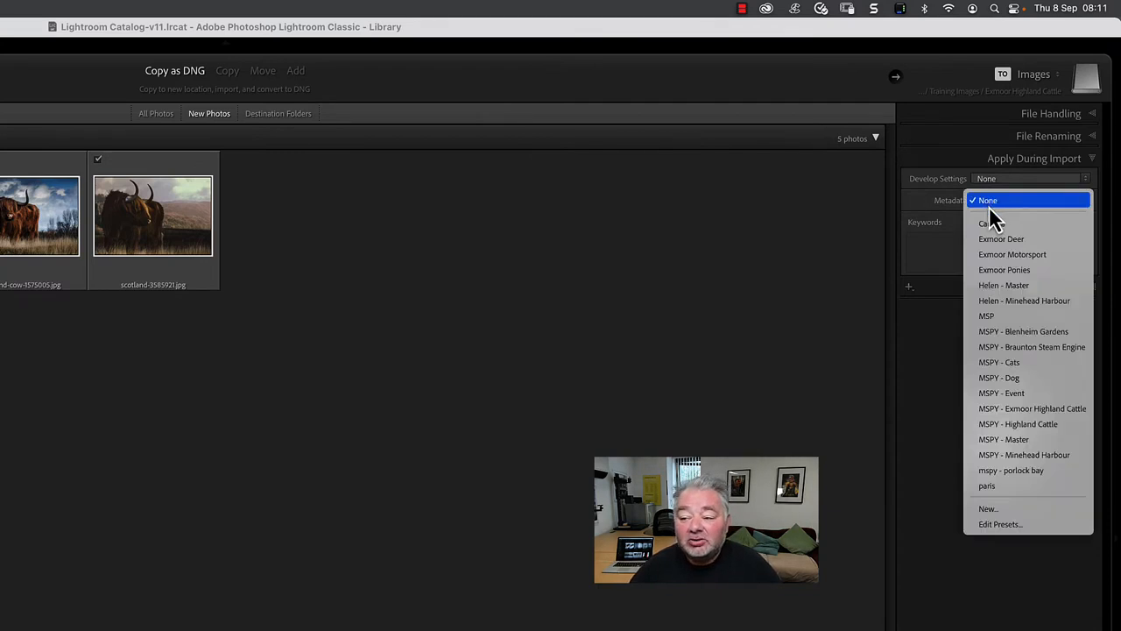
mouse_move(1008, 315)
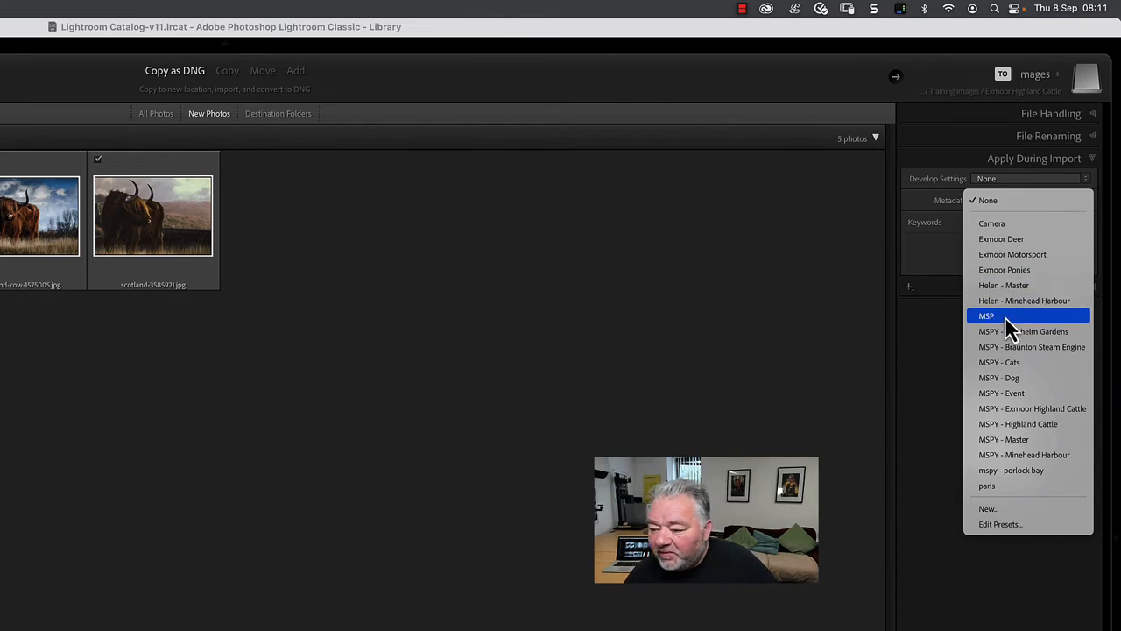
mouse_move(1027, 408)
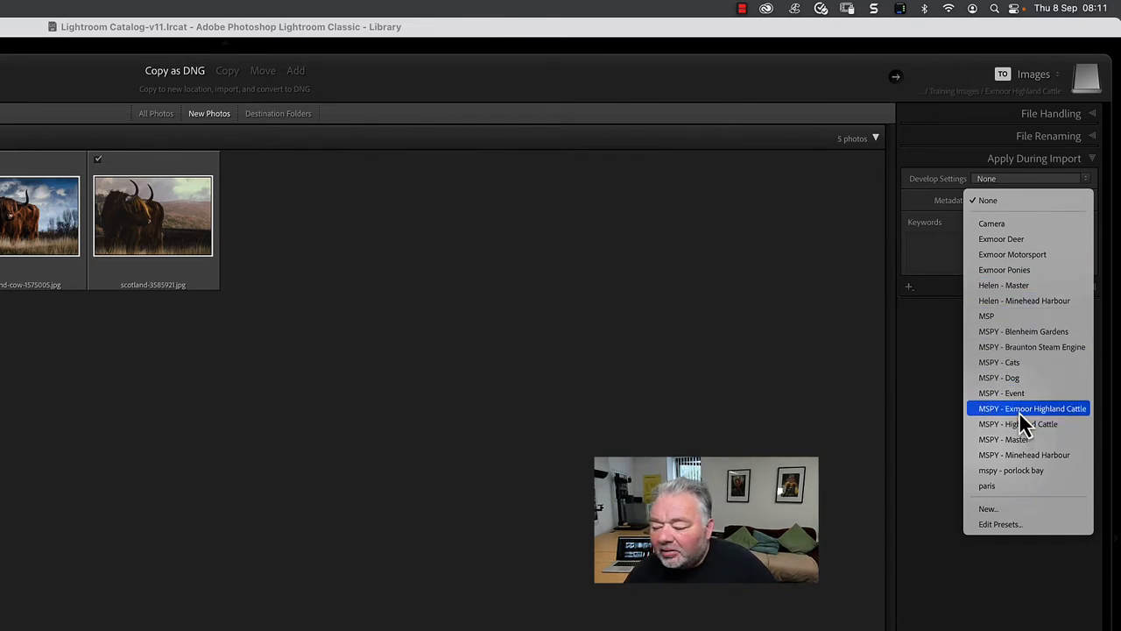
left_click(1018, 422)
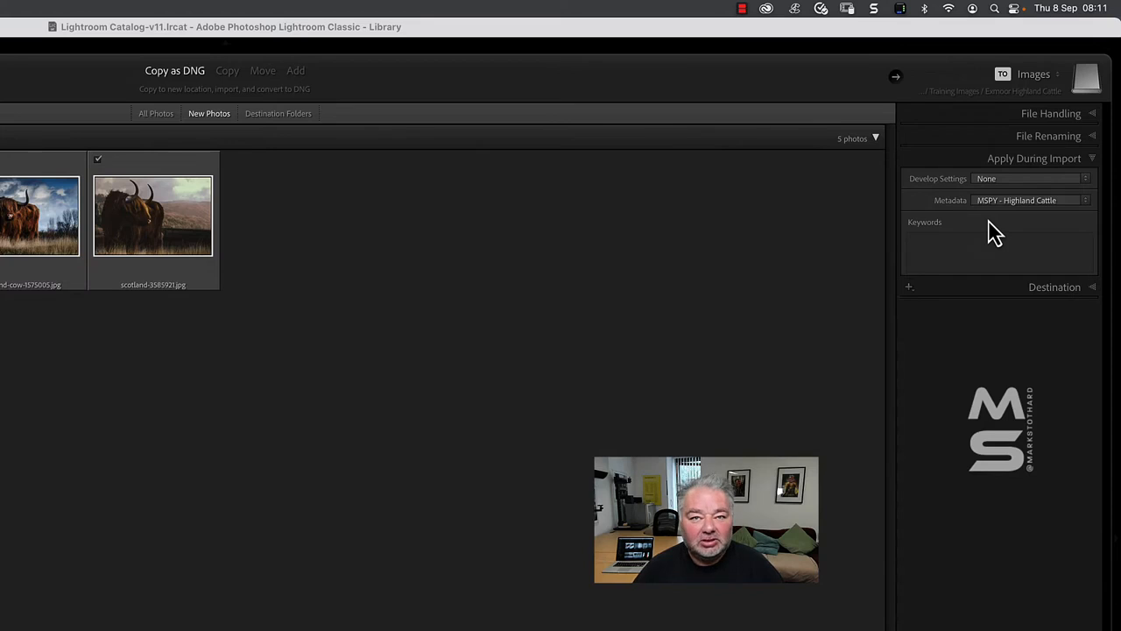
mouse_move(1082, 161)
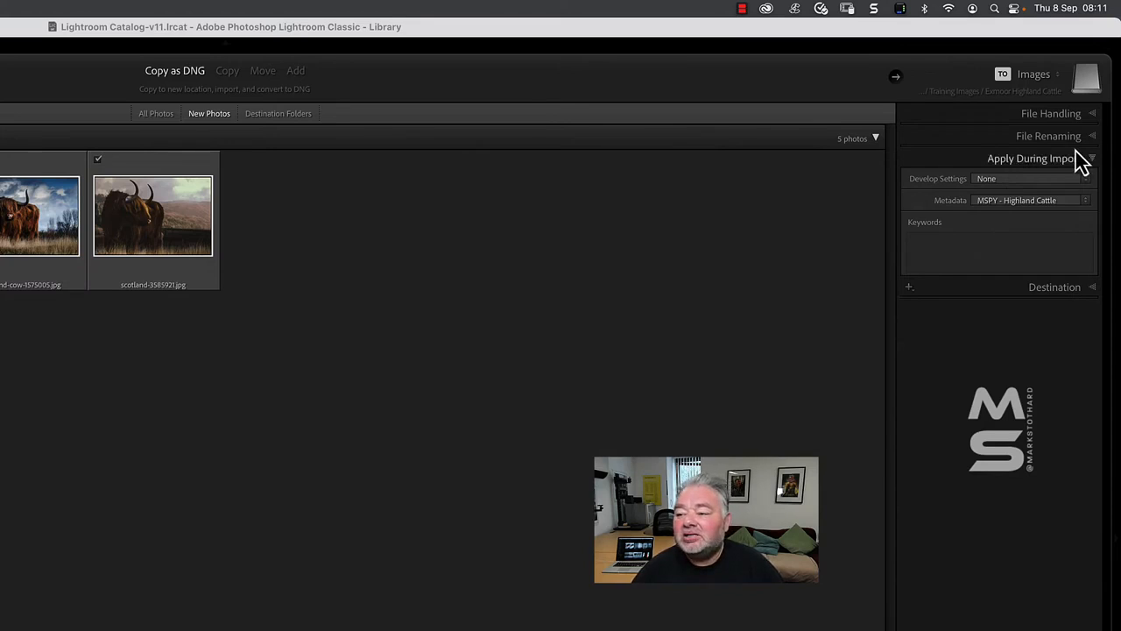
Step: Collapse Apply During Import to reveal the Destination panel and Import Preset field
left_click(1055, 181)
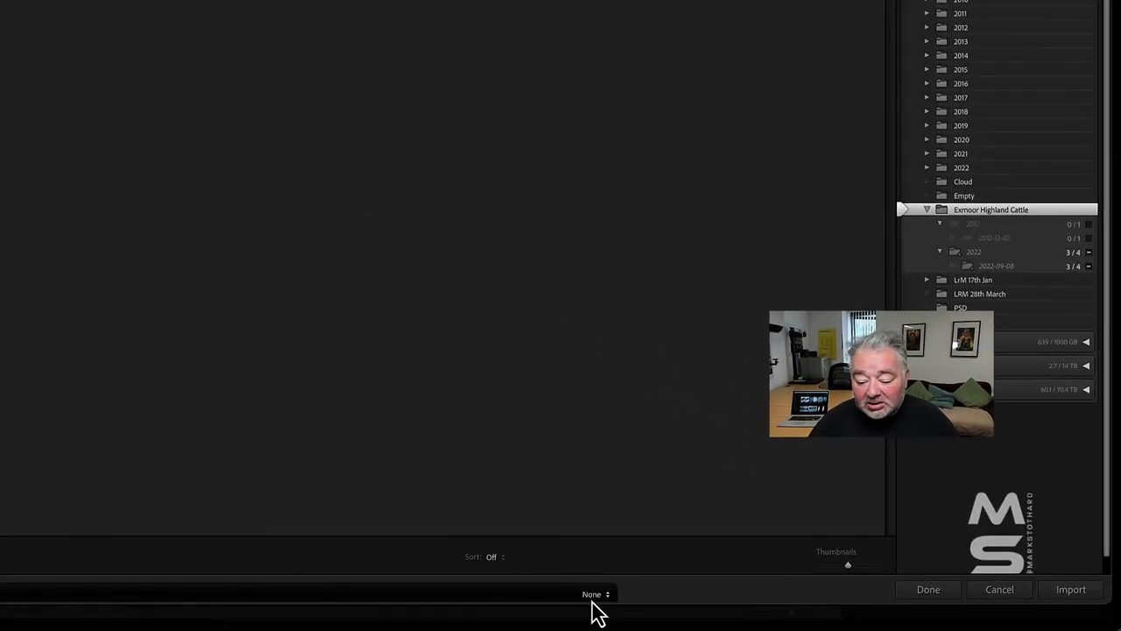
Step: Save the current import settings as a new preset named Highland Cattle
left_click(594, 593)
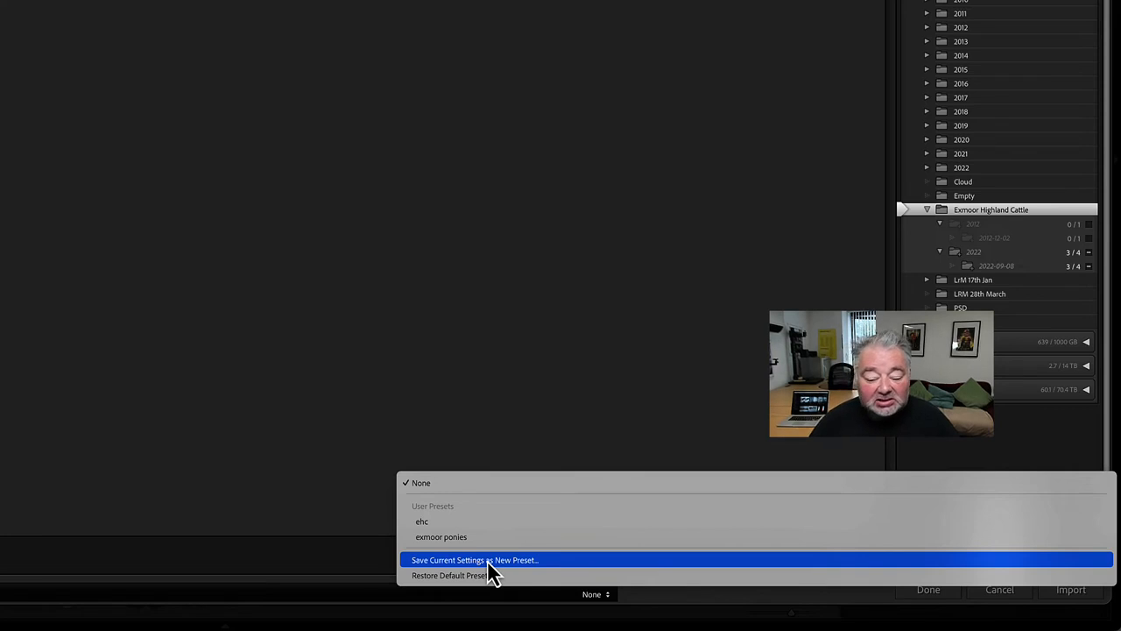
left_click(475, 560)
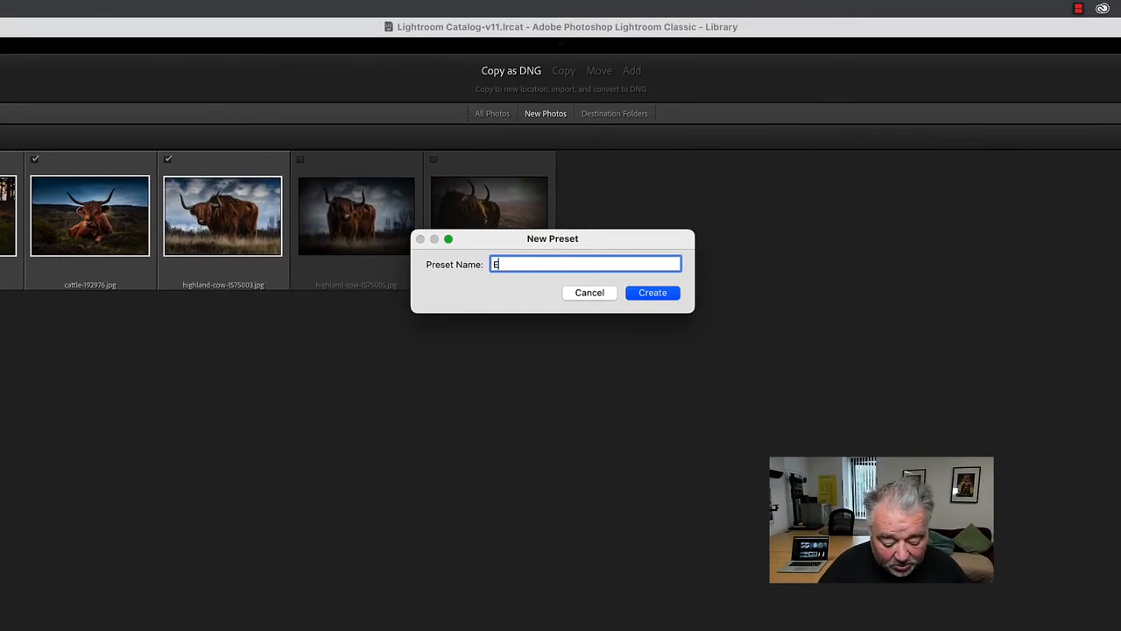
type("Highl")
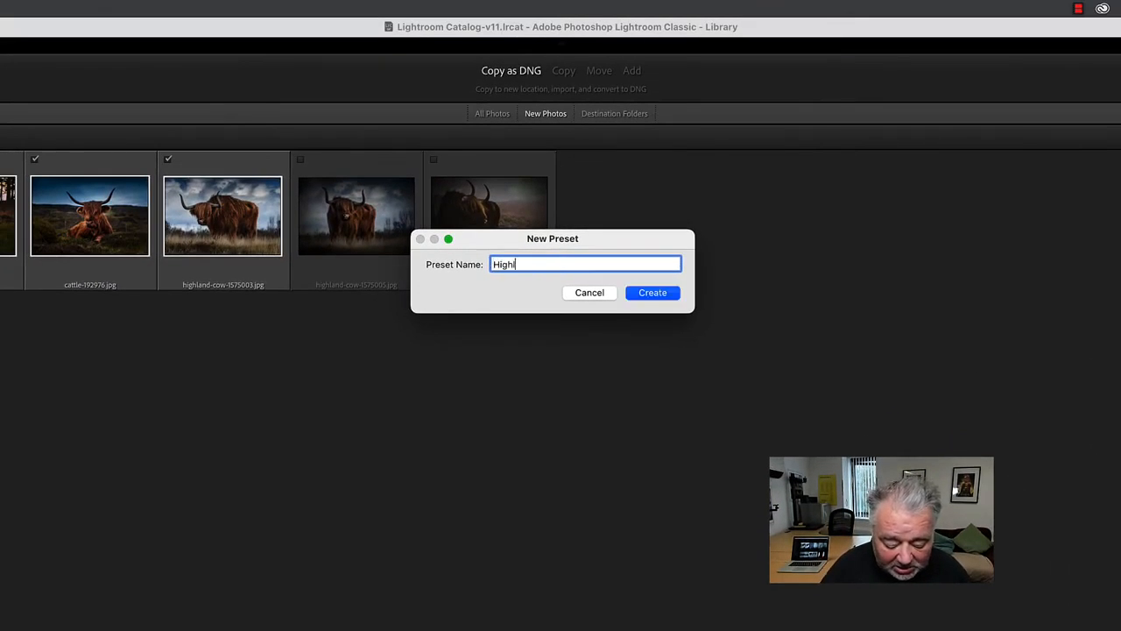
type("Highland Cattle")
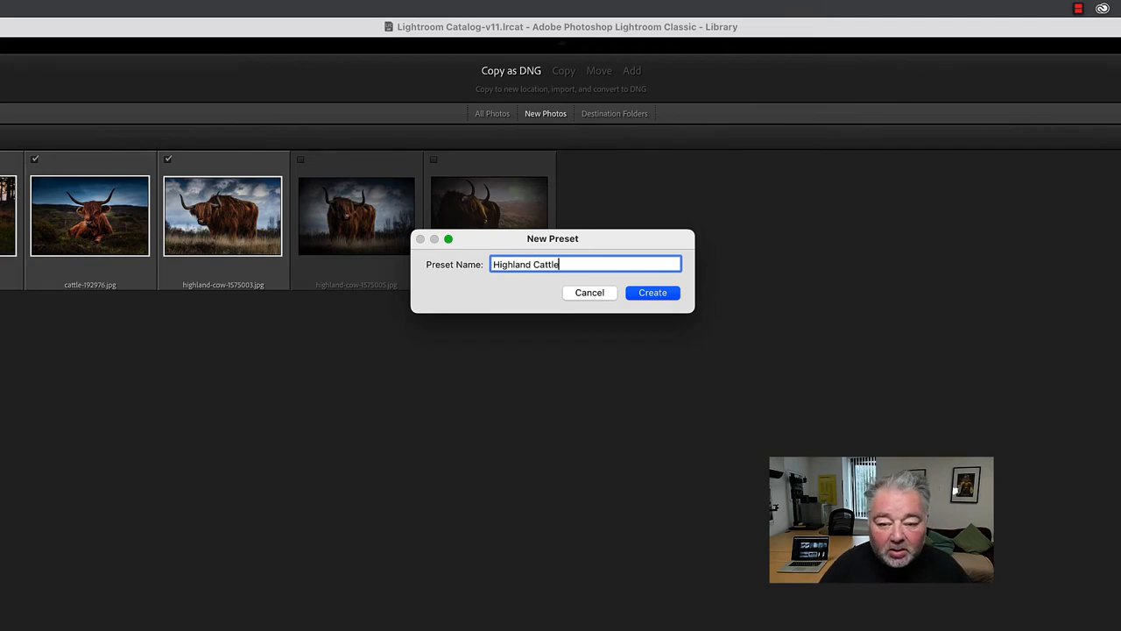
left_click(652, 292)
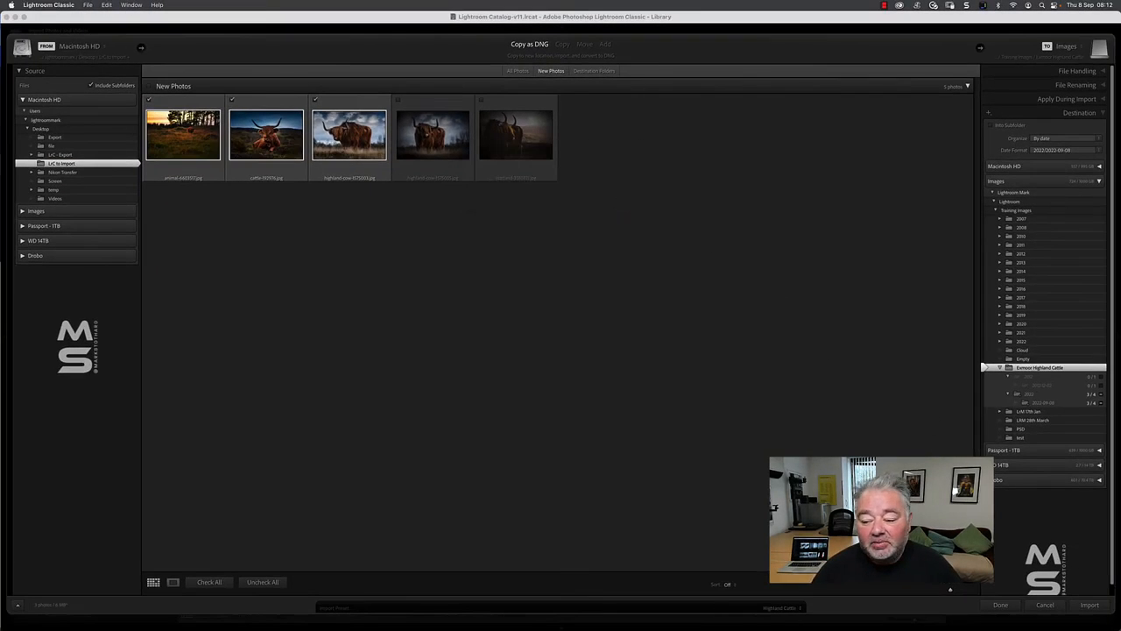
Step: Import the photos into the library and dismiss the not-converted-to-DNG notice
left_click(1089, 605)
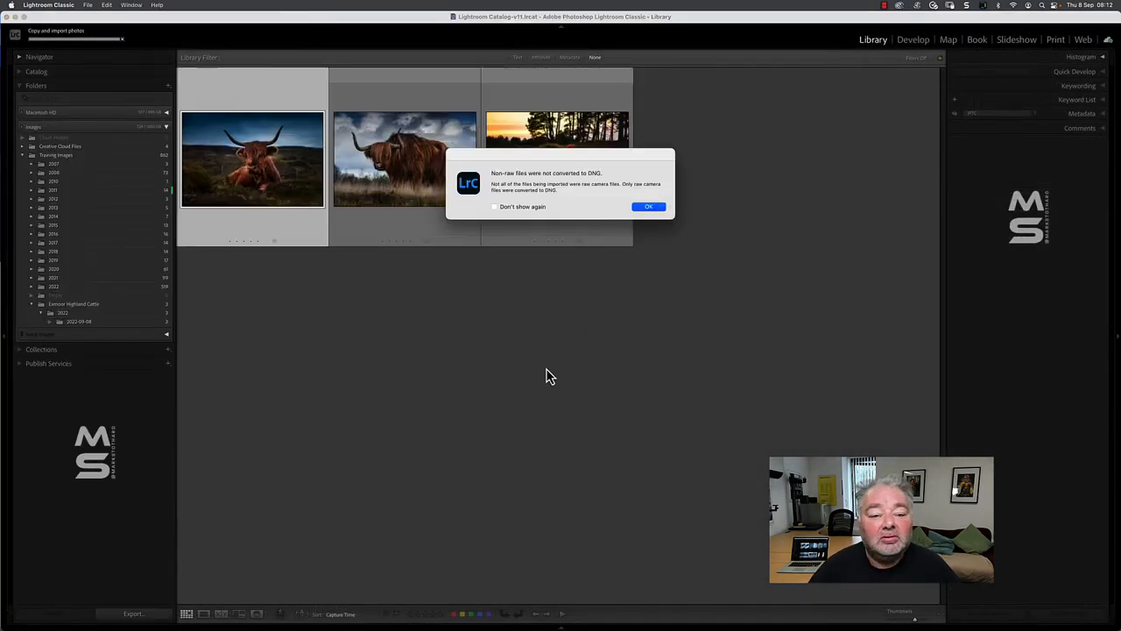
left_click(649, 206)
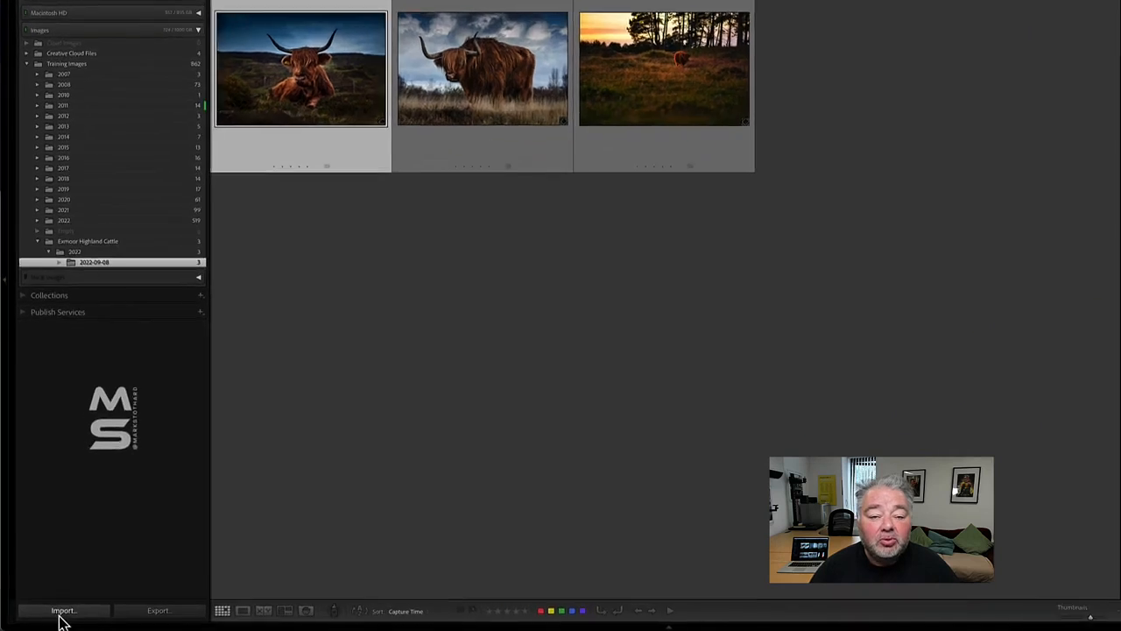
Step: Start another import from the same source using the saved Highland Cattle preset
left_click(63, 610)
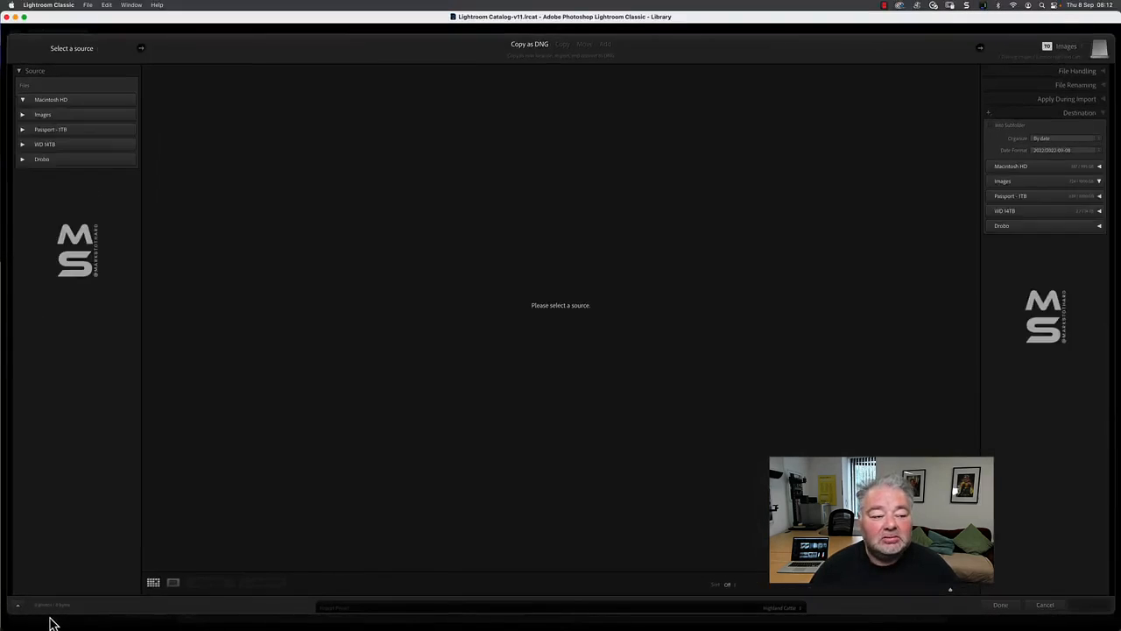
left_click(62, 165)
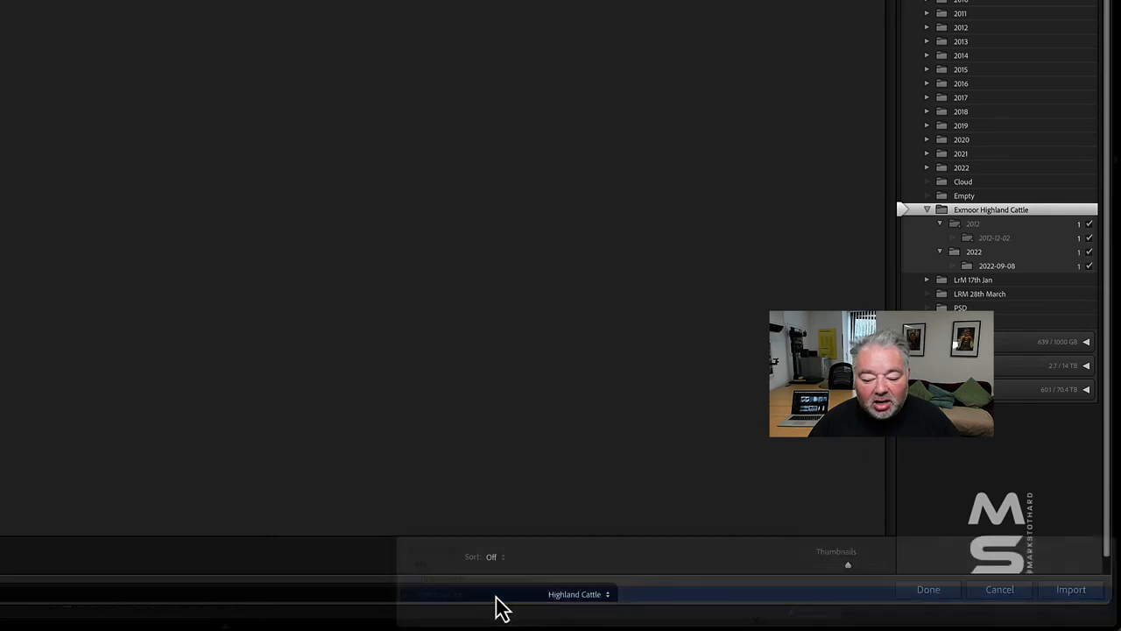
left_click(1070, 588)
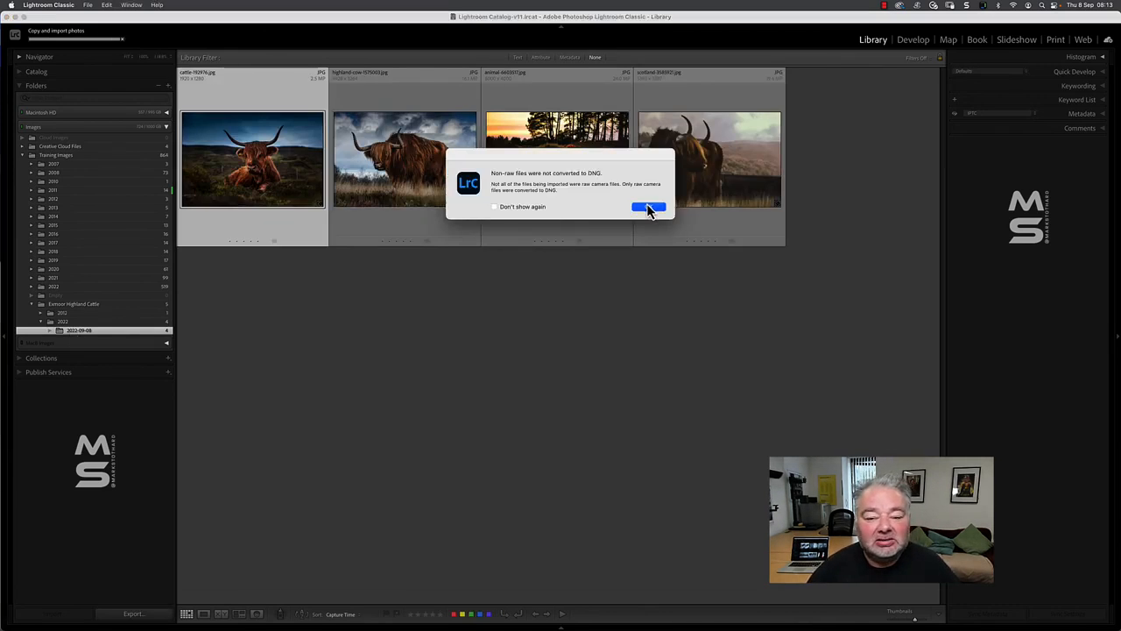
Step: Dismiss the DNG notice and select the imported 2022 folder in the Folders panel
left_click(648, 207)
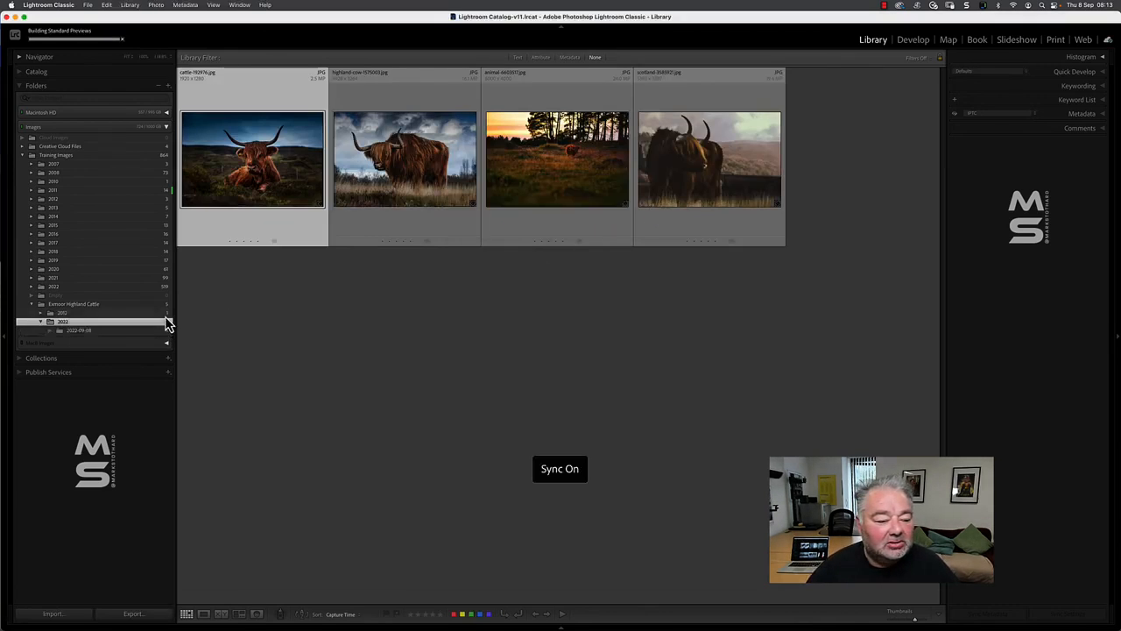
left_click(74, 304)
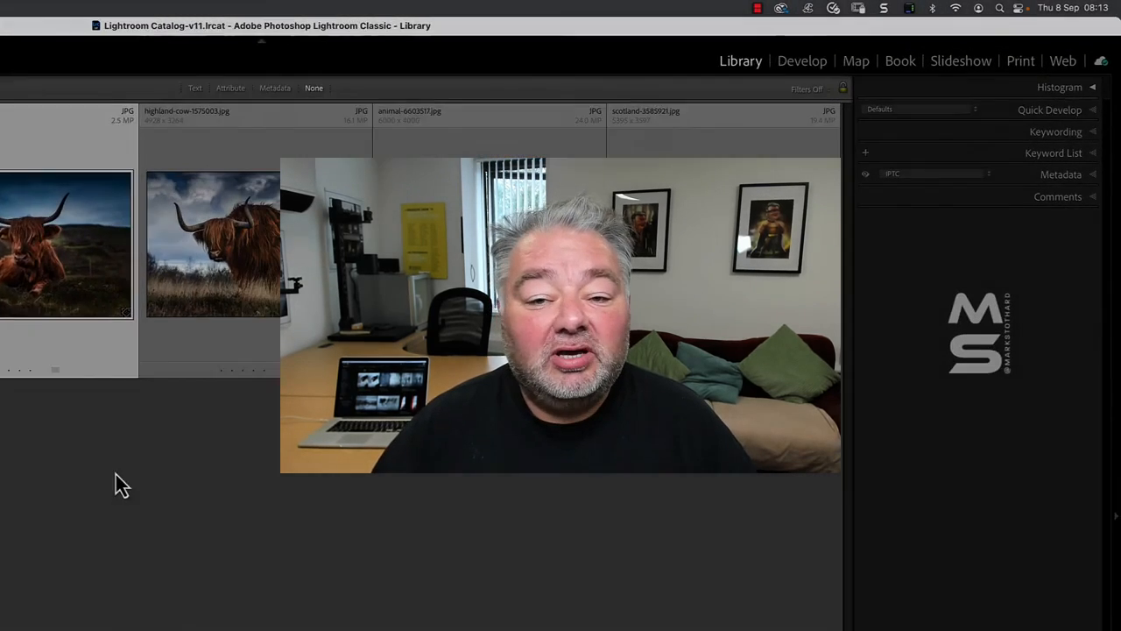
Step: Expand Keywording and Metadata to confirm the MSPY - Highland Cattle preset is applied
left_click(1055, 136)
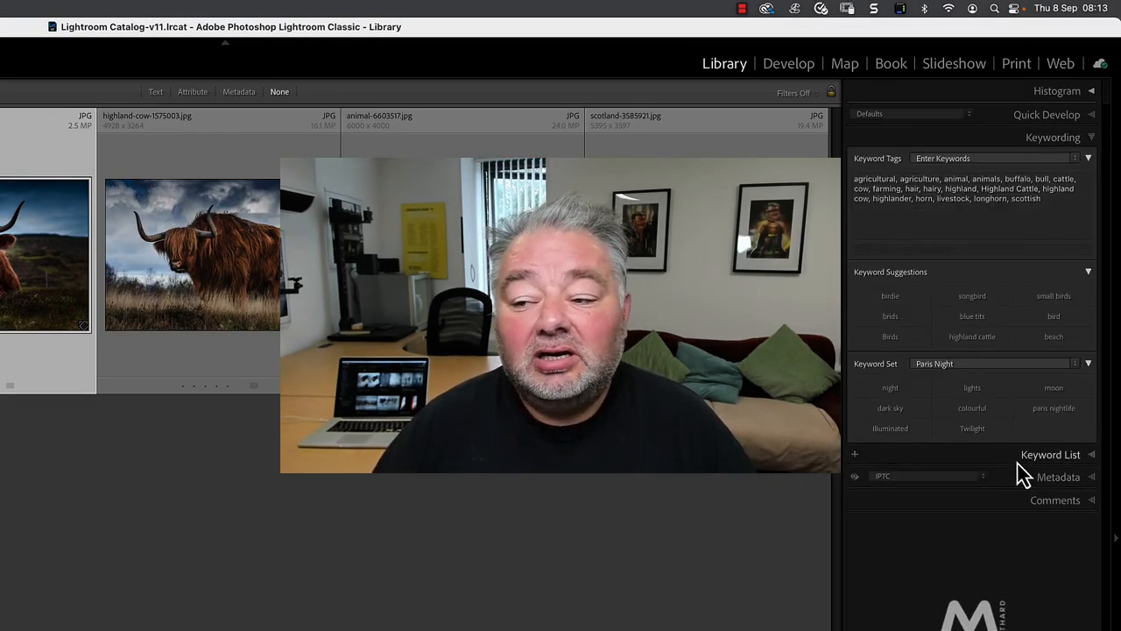
left_click(1059, 477)
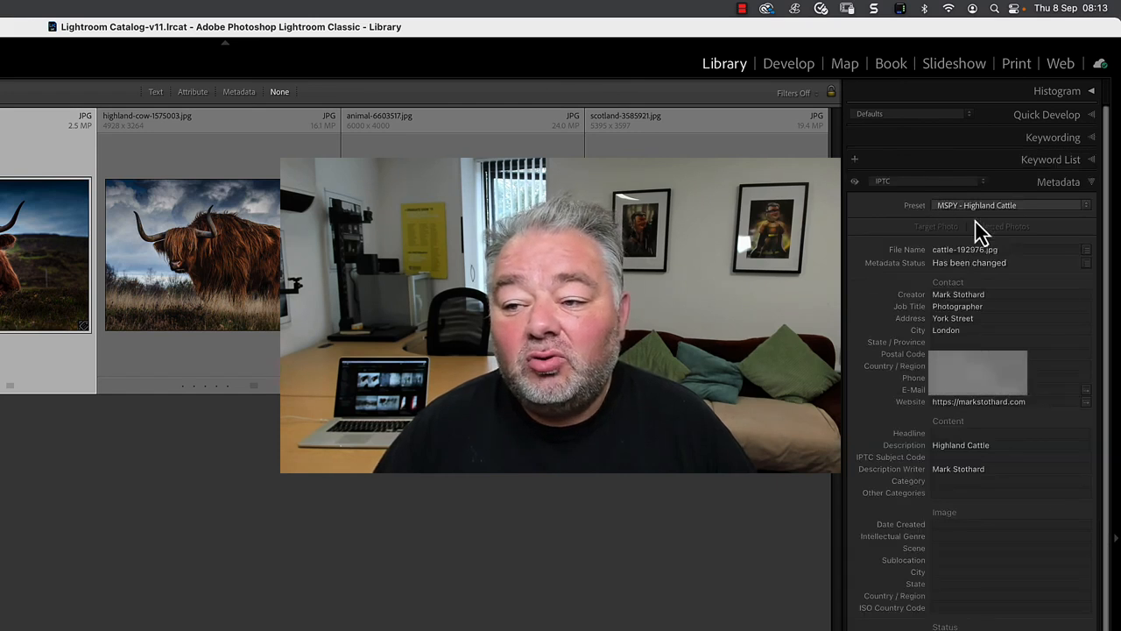